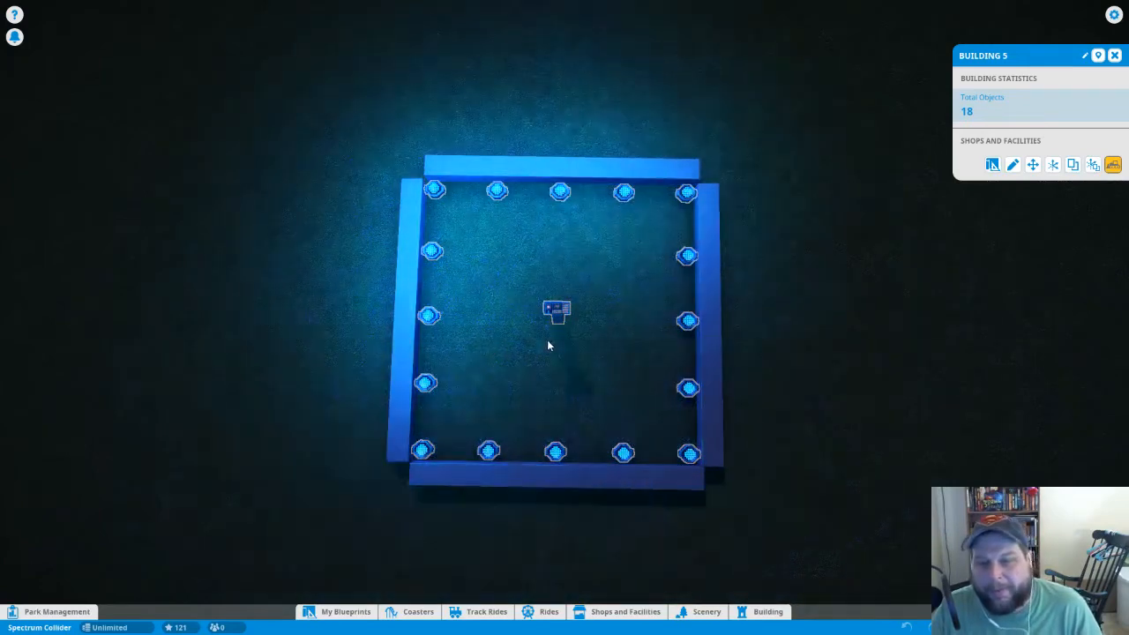
mouse_move(561, 310)
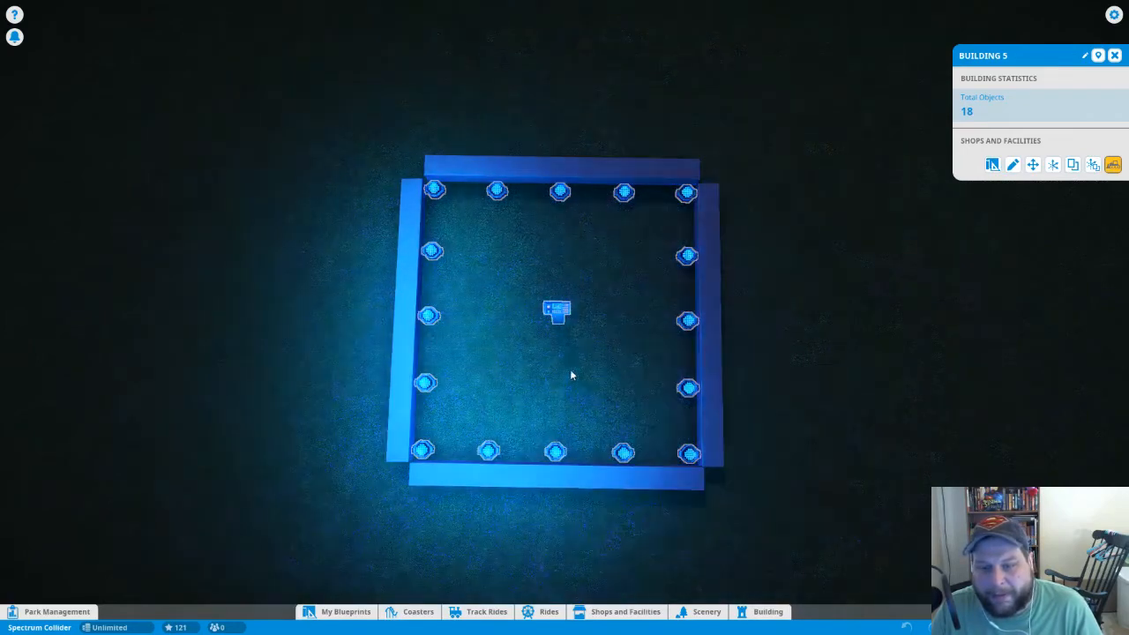
mouse_move(595, 423)
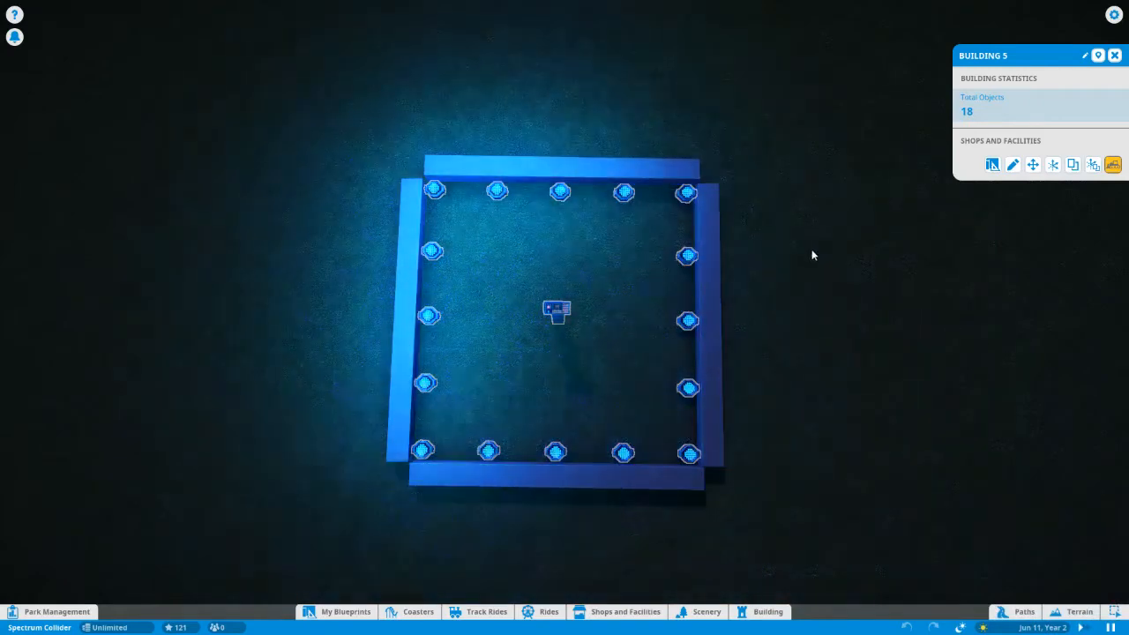
mouse_move(561, 330)
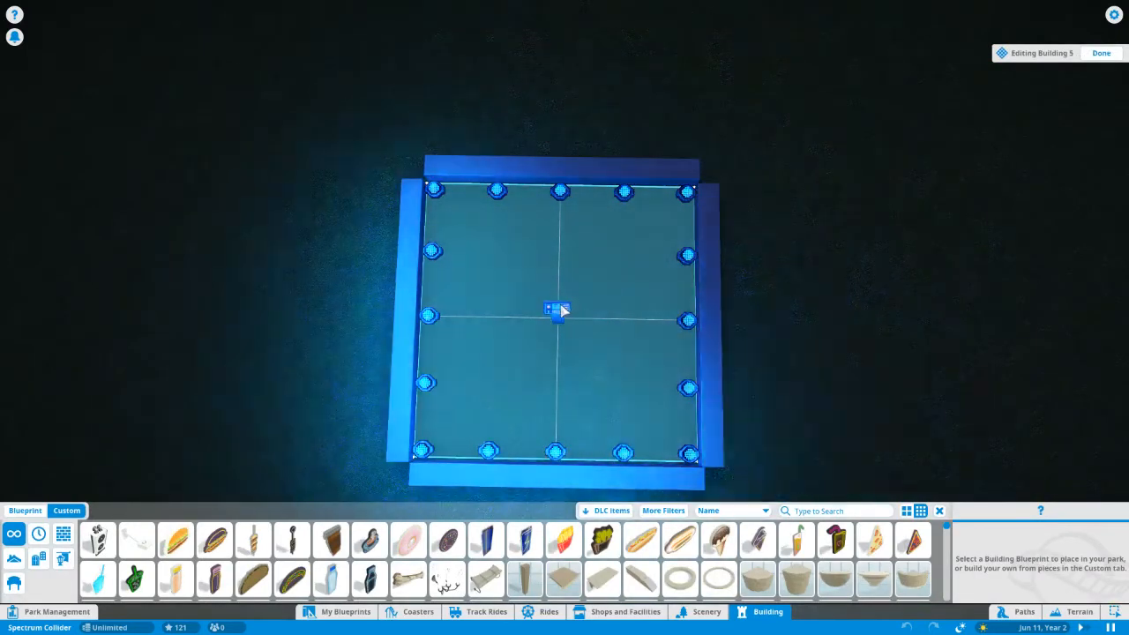
Select the display sequencer in the ring's centre to show its 16-item, continuous-activation details.
click(551, 311)
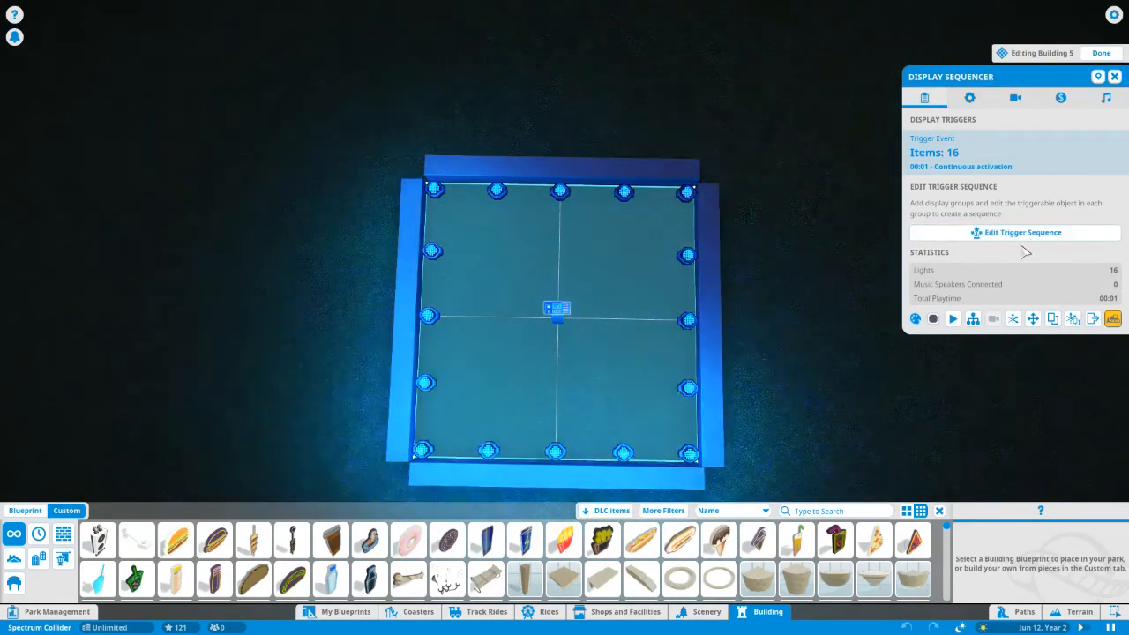
Enter the trigger sequence editor and expand the Display Group of Colourable Area Lights.
click(1016, 233)
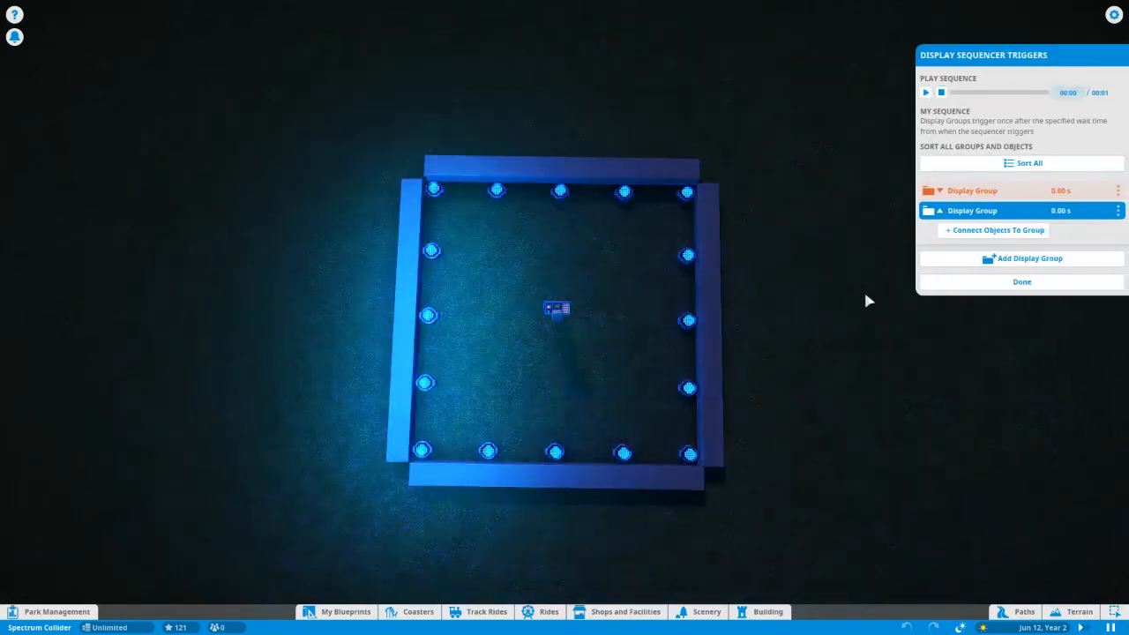
click(988, 210)
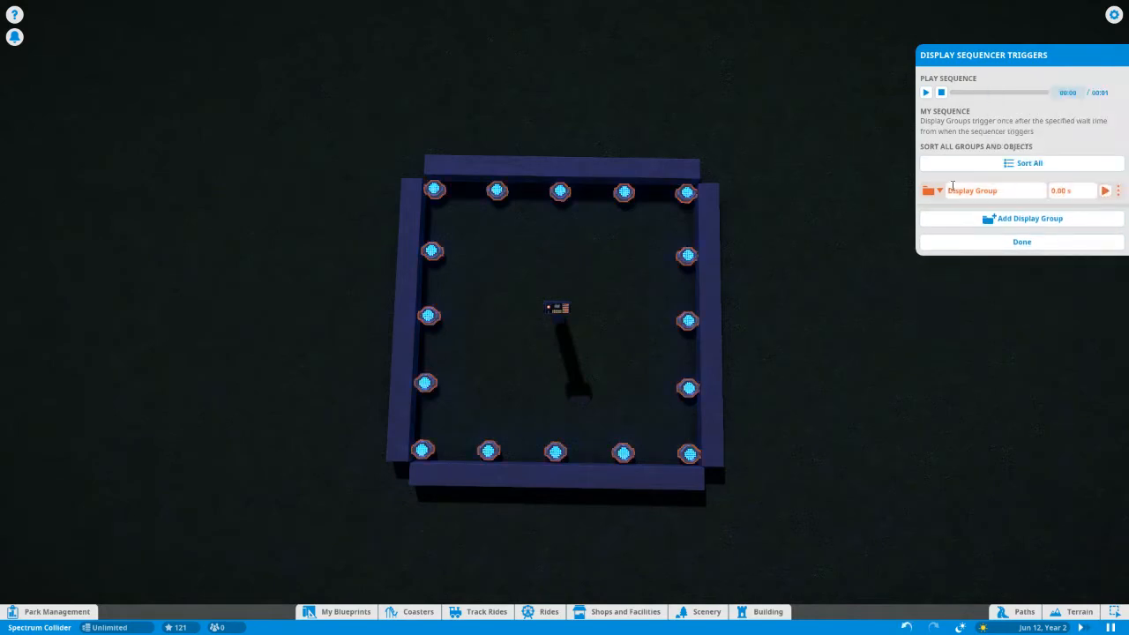
click(939, 190)
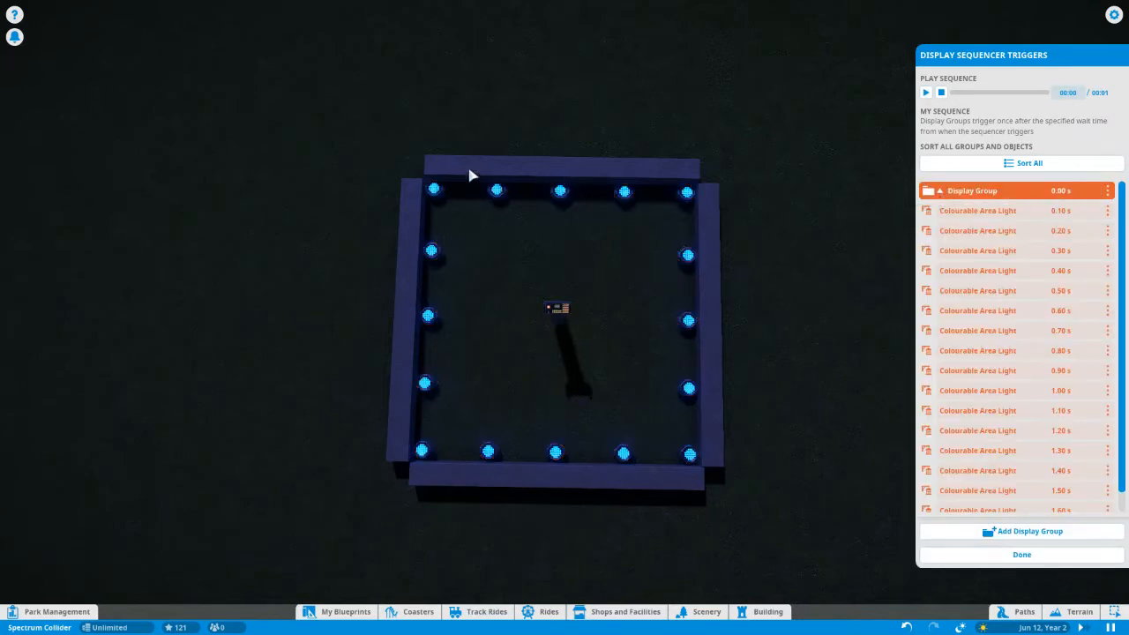
mouse_move(689, 359)
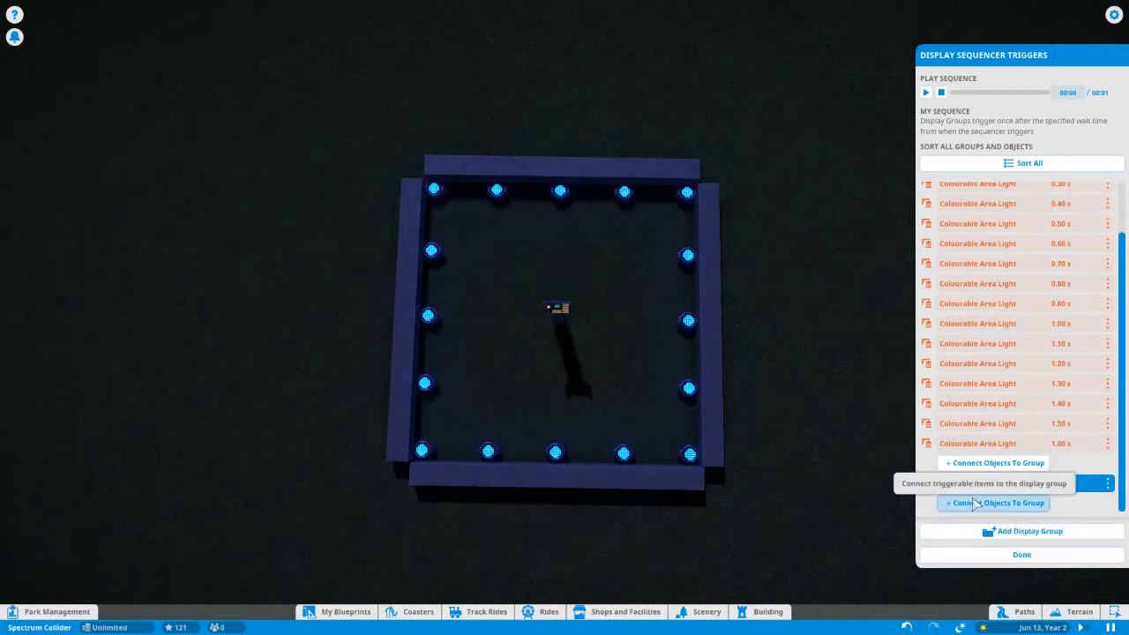
click(995, 503)
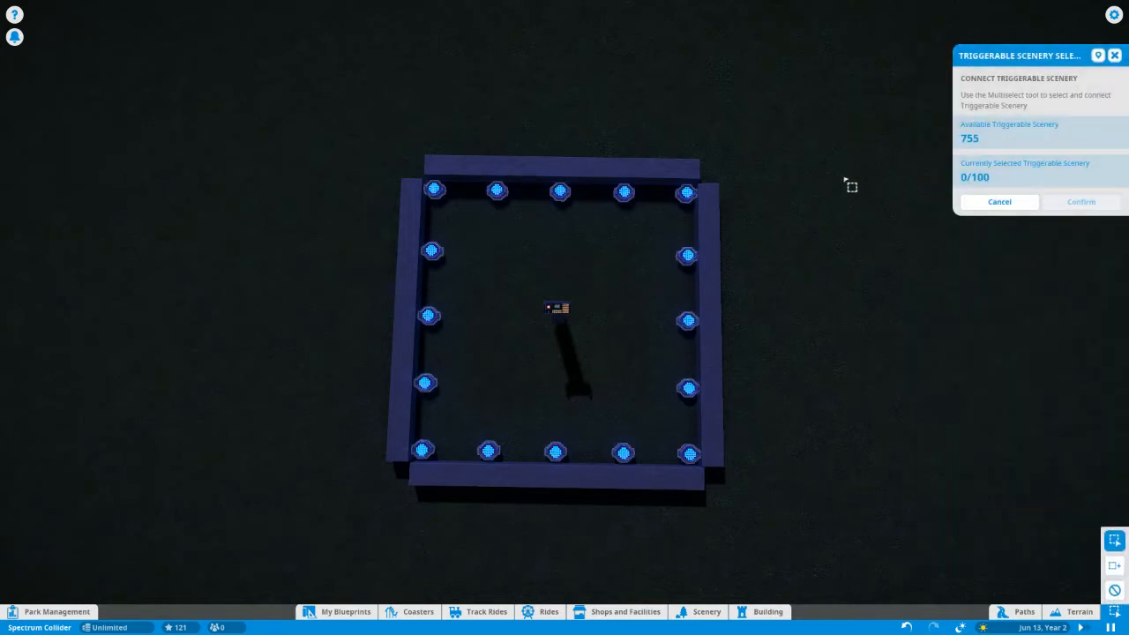
mouse_move(371, 139)
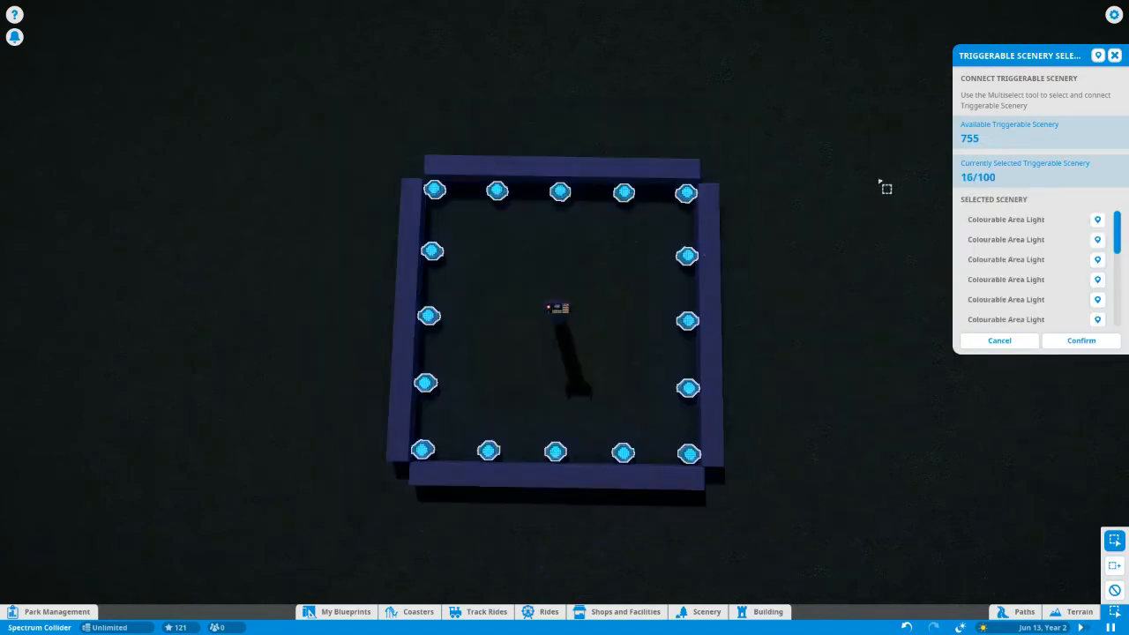
mouse_move(716, 280)
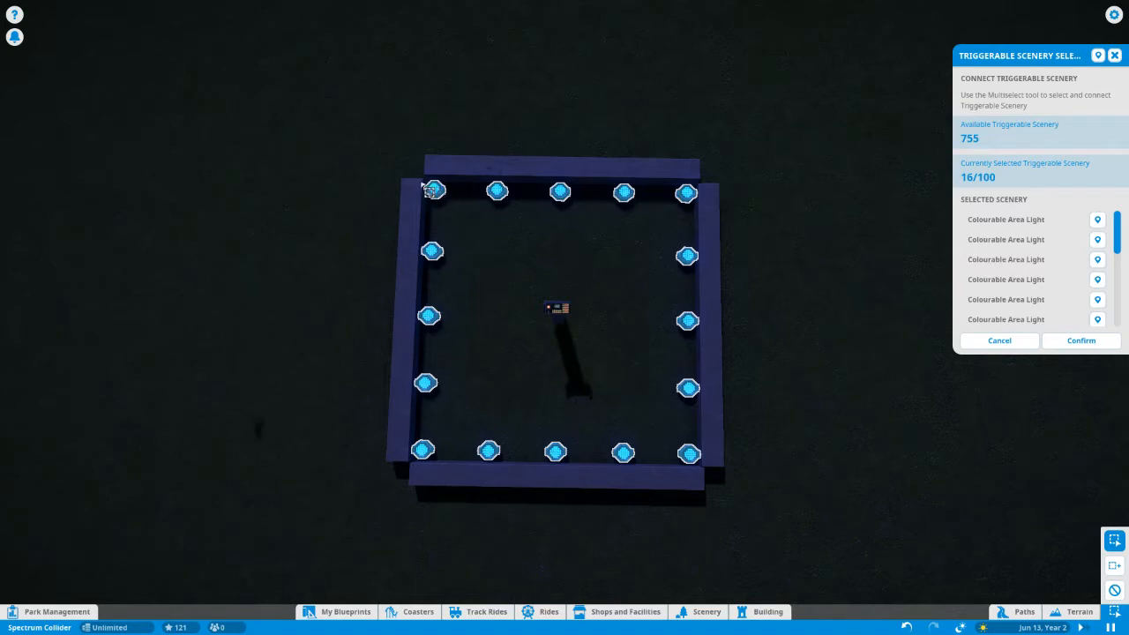
mouse_move(544, 448)
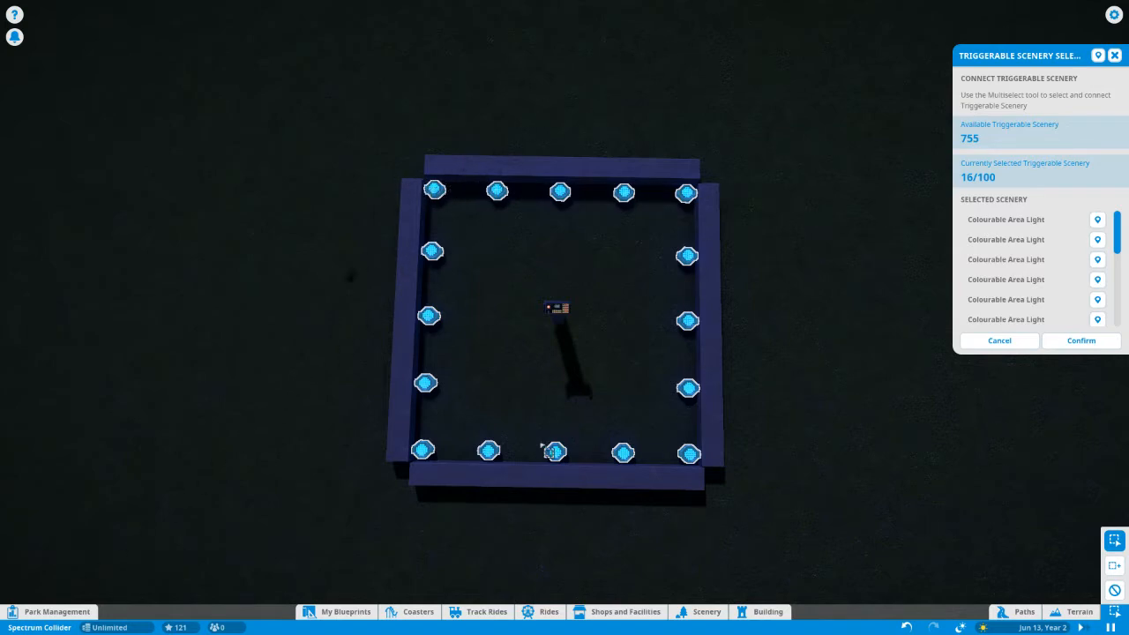
mouse_move(1081, 340)
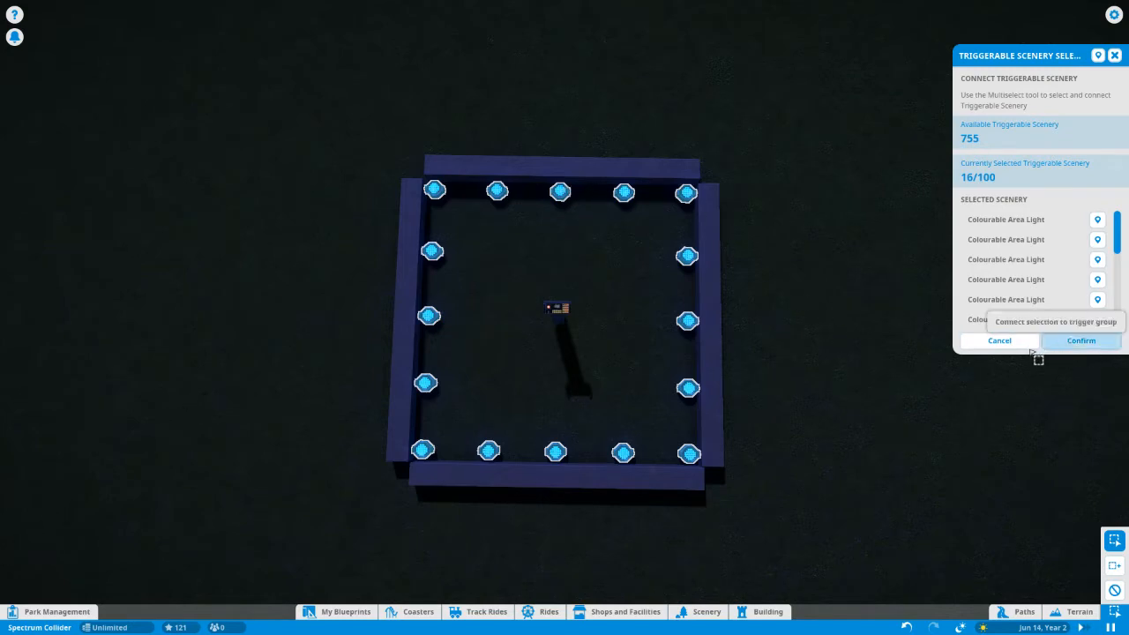
click(1080, 340)
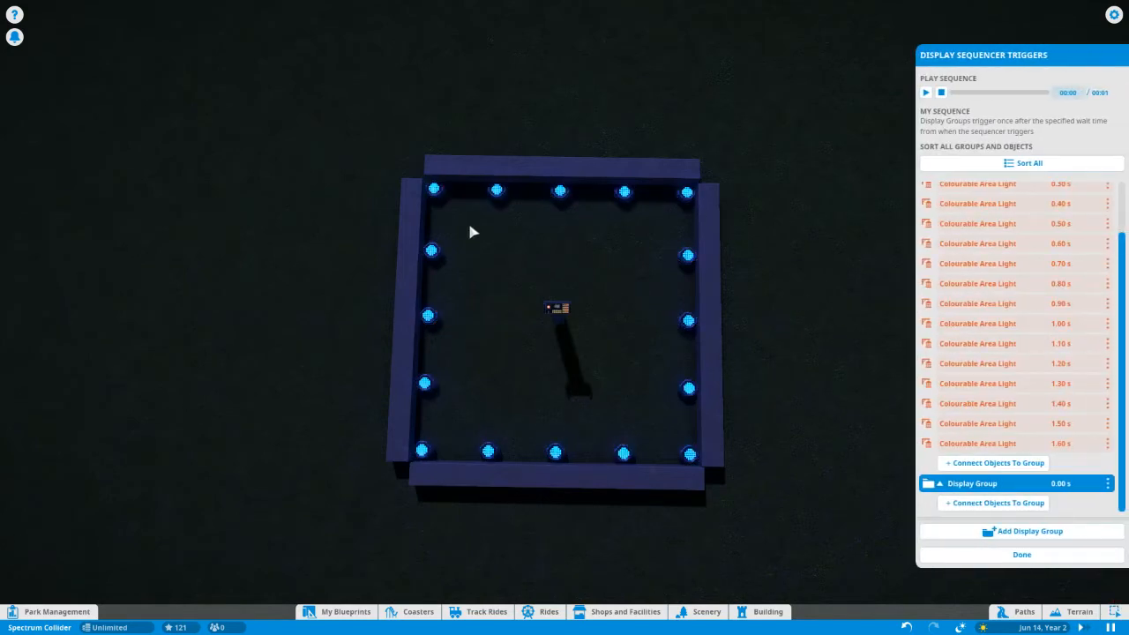
mouse_move(420, 192)
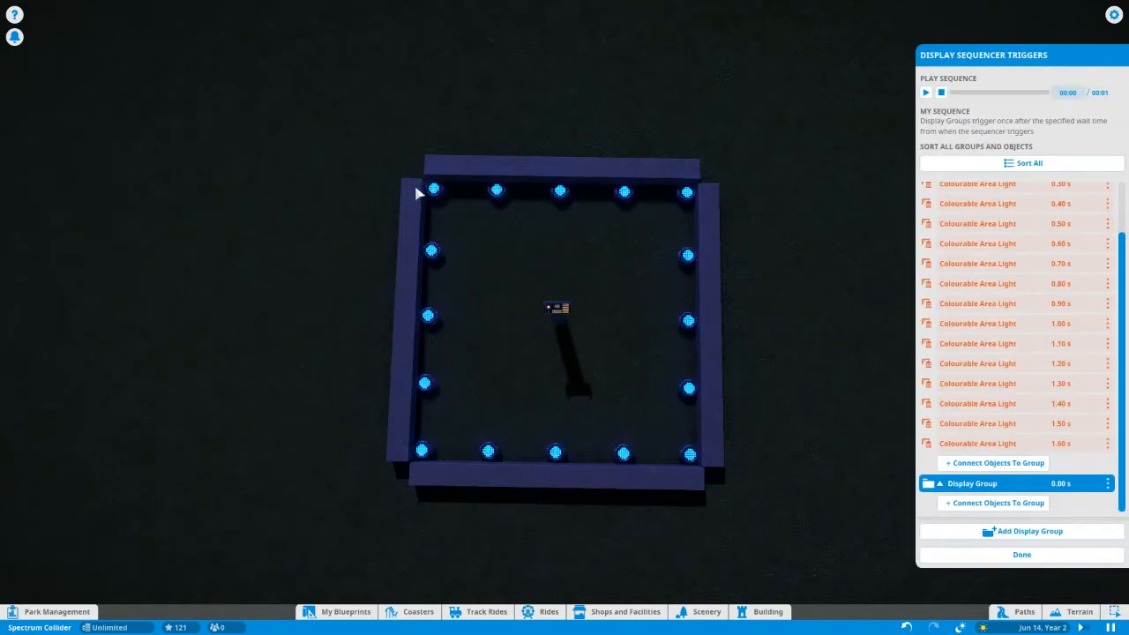
mouse_move(995, 503)
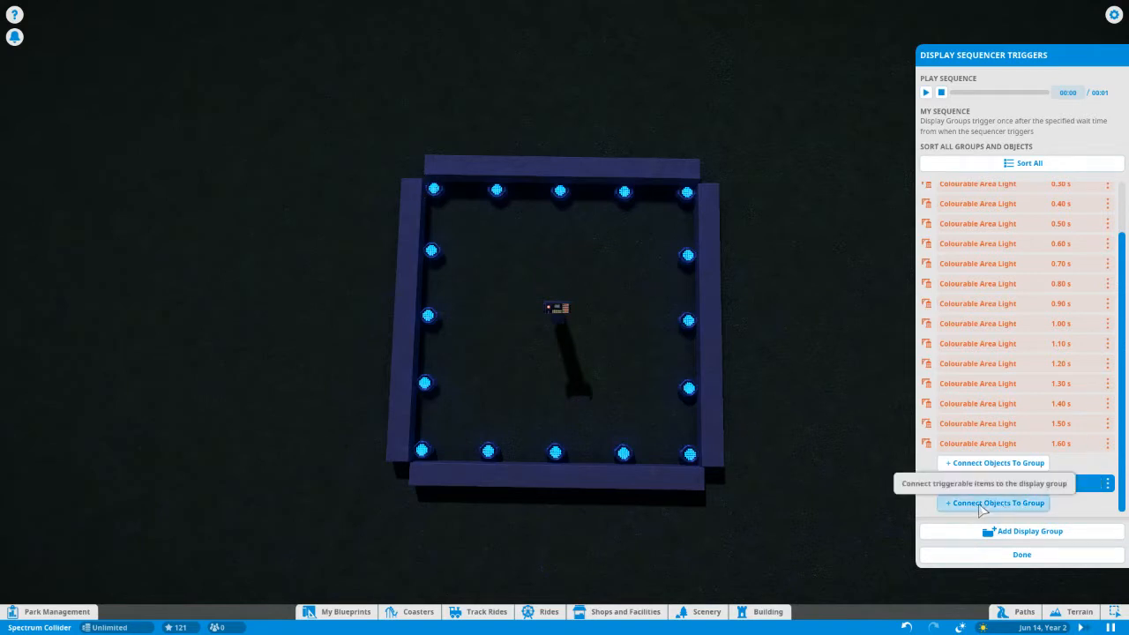
Stagger the area lights' trigger times in 0.10 s steps up to 1.50 s, then collapse the group.
click(995, 503)
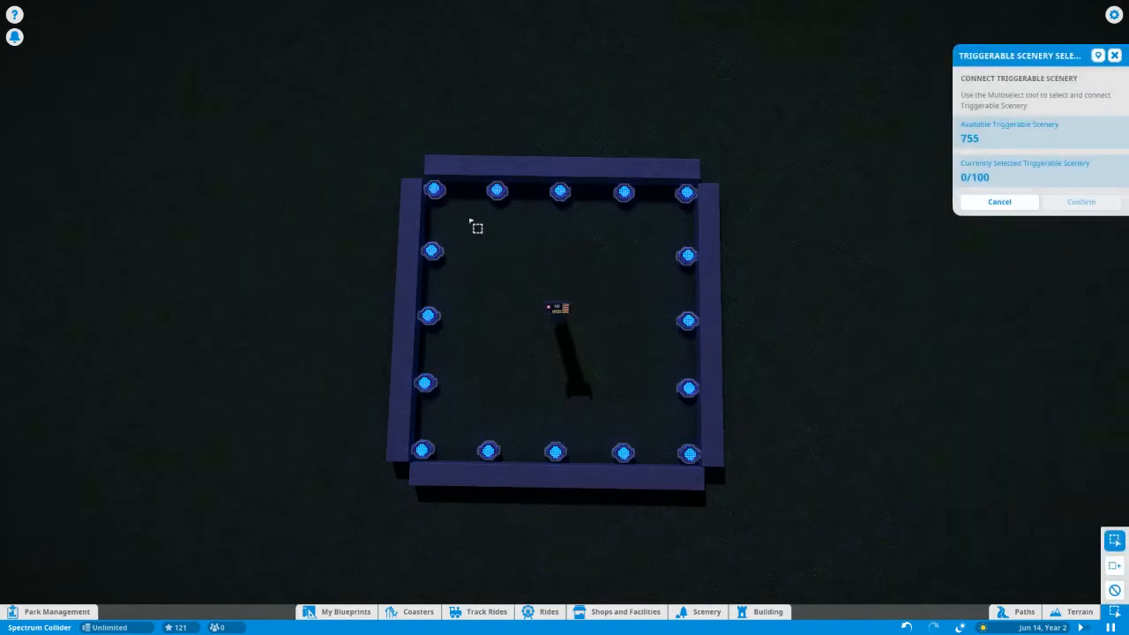
mouse_move(422, 191)
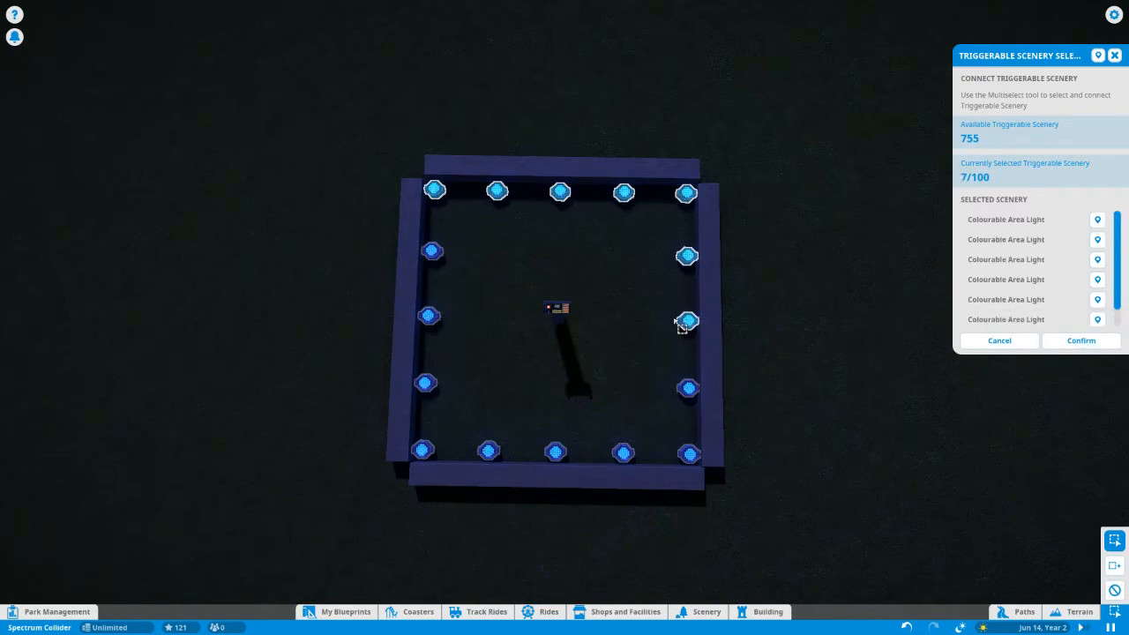
click(1080, 341)
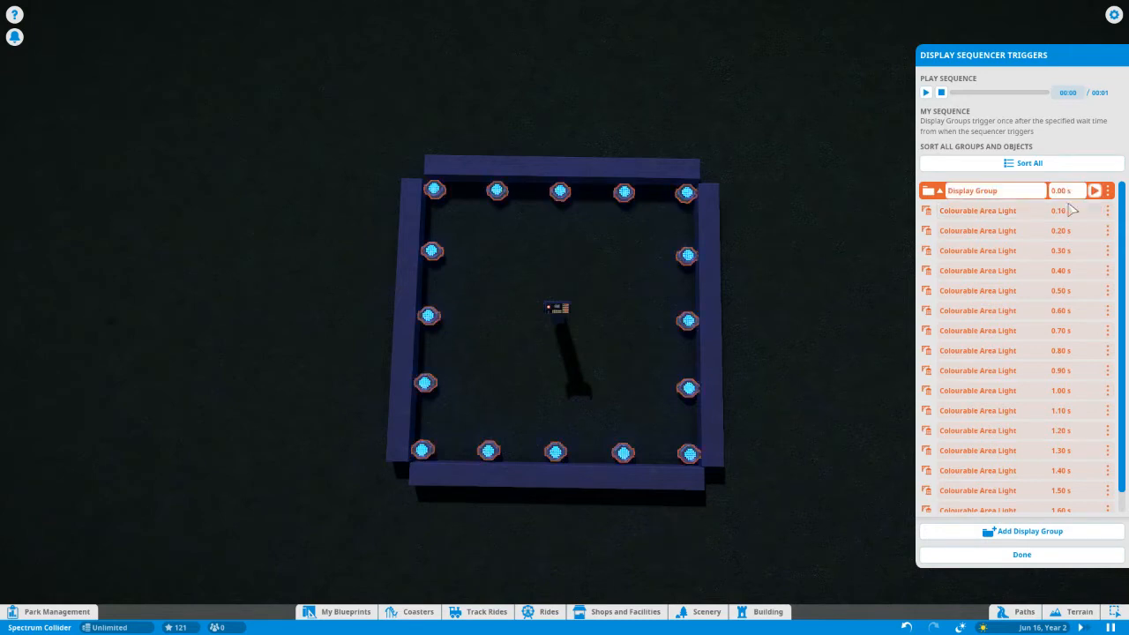
mouse_move(1066, 191)
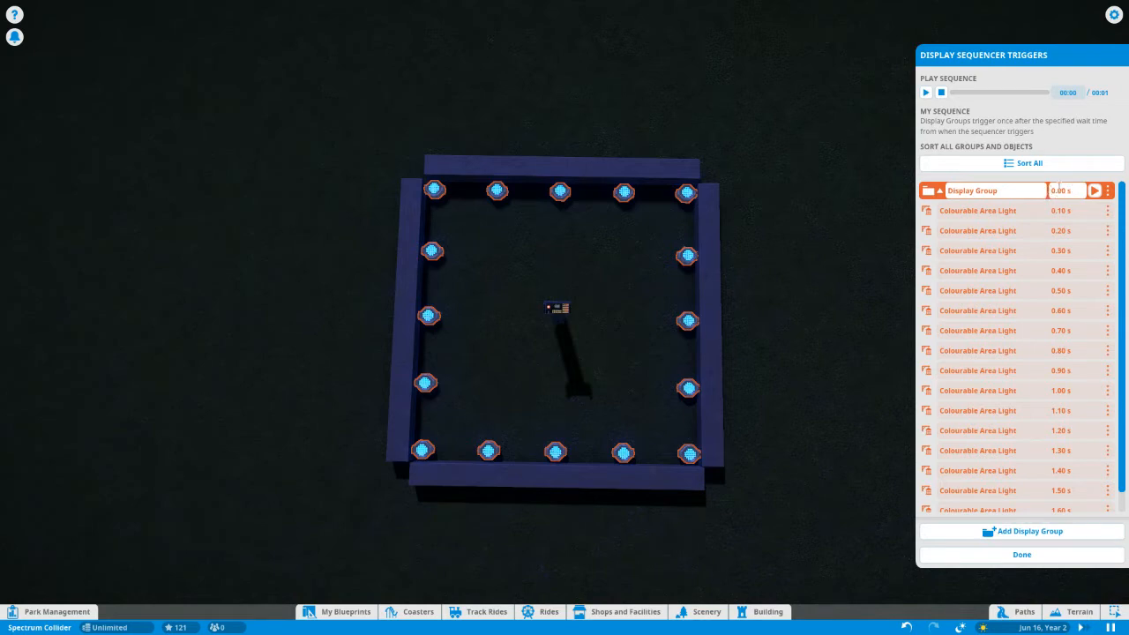
click(1066, 190)
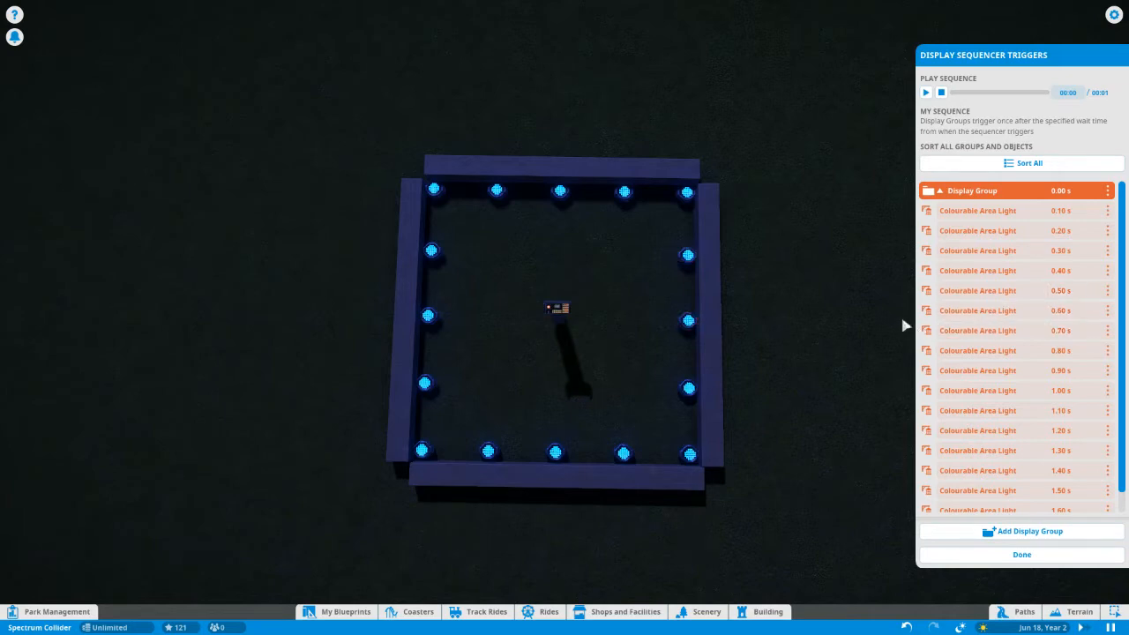
click(978, 332)
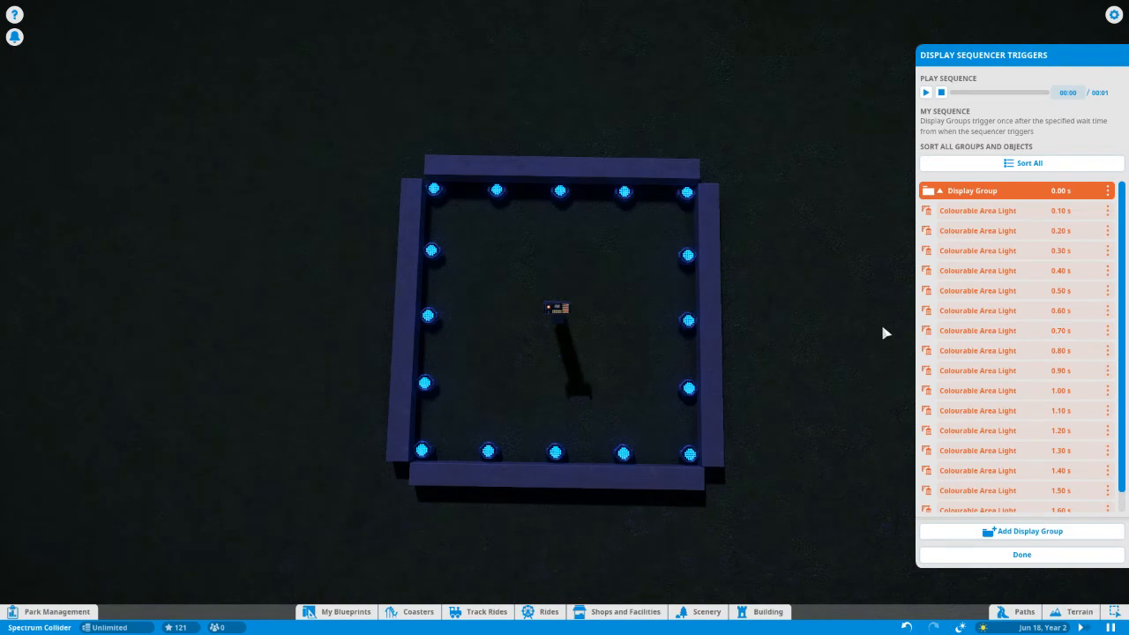
mouse_move(750, 233)
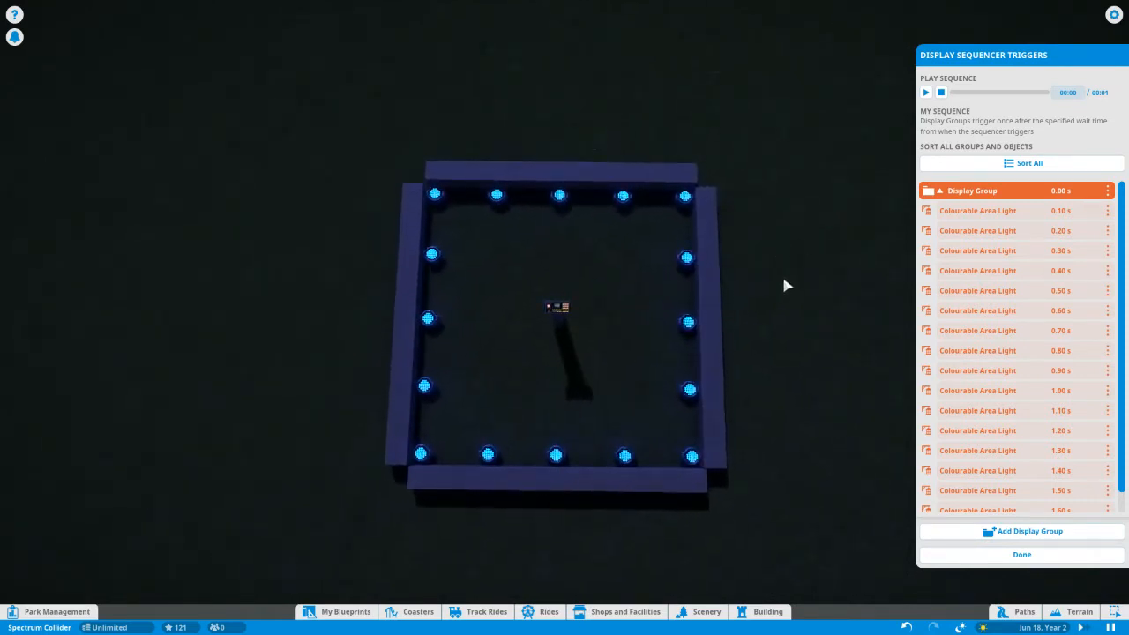
mouse_move(776, 339)
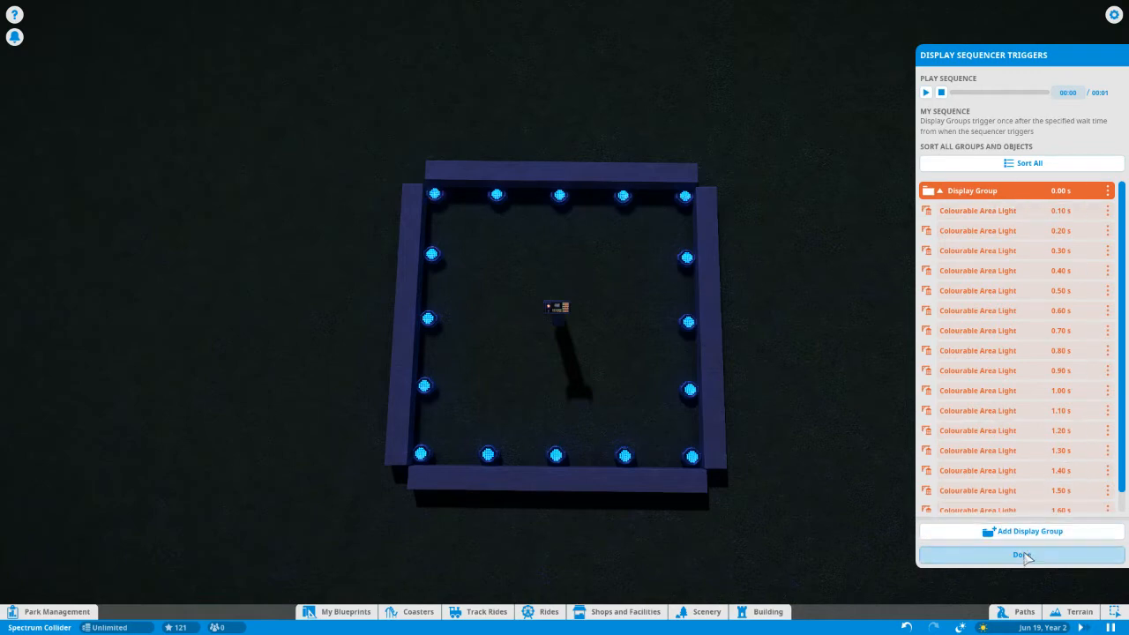
Leave the sequence editor, edit Building 5 and show one area light's Trigger Duration settings.
click(1020, 556)
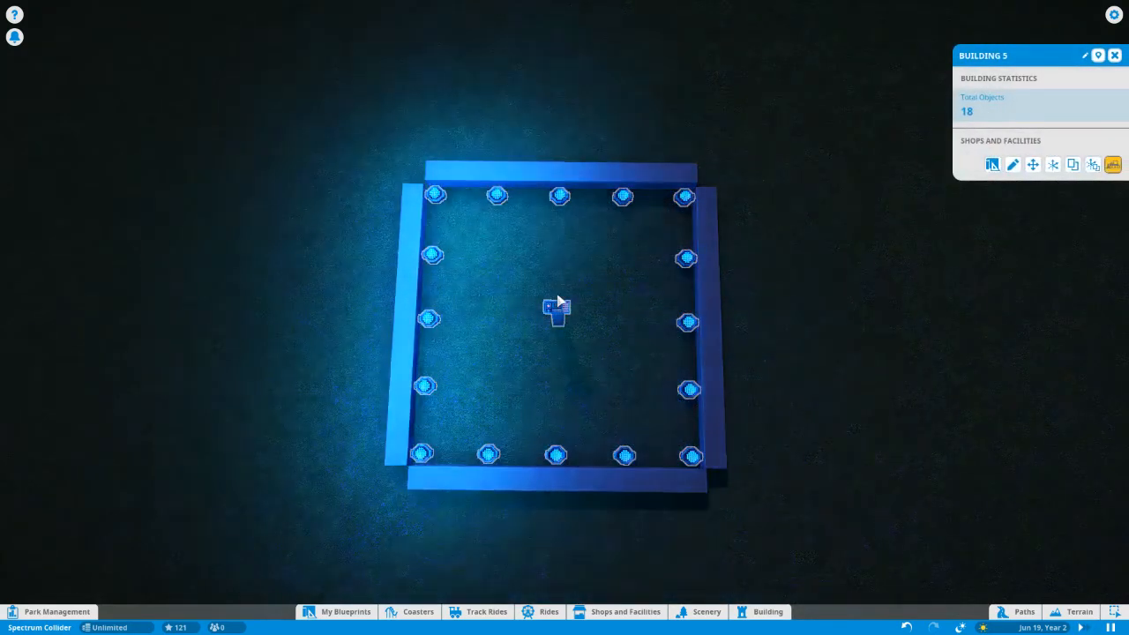
mouse_move(561, 201)
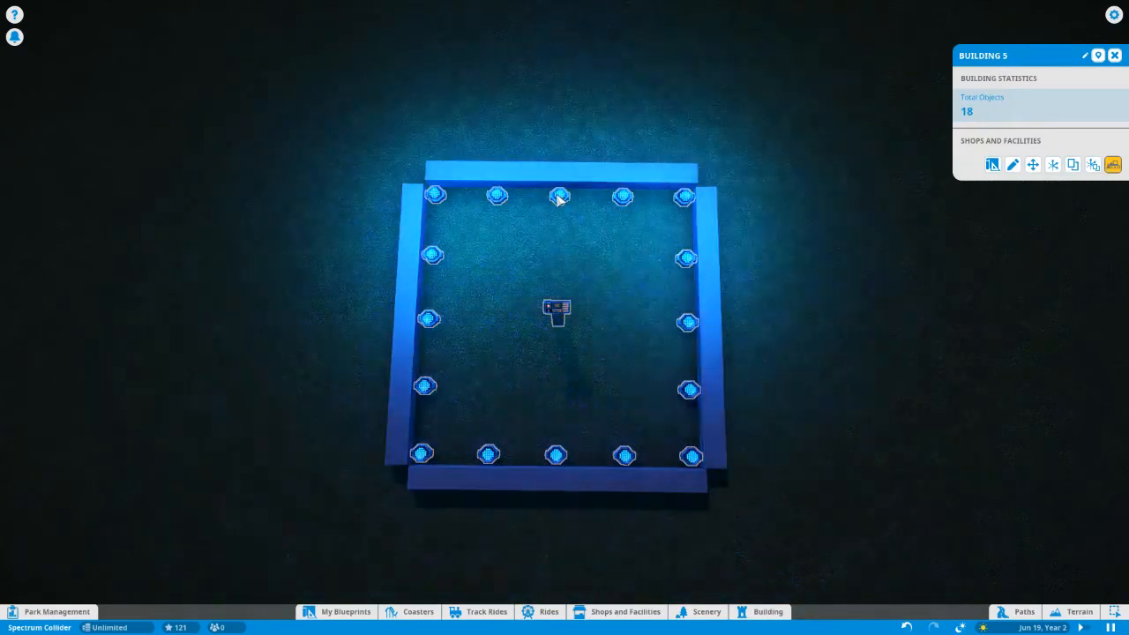
click(1013, 164)
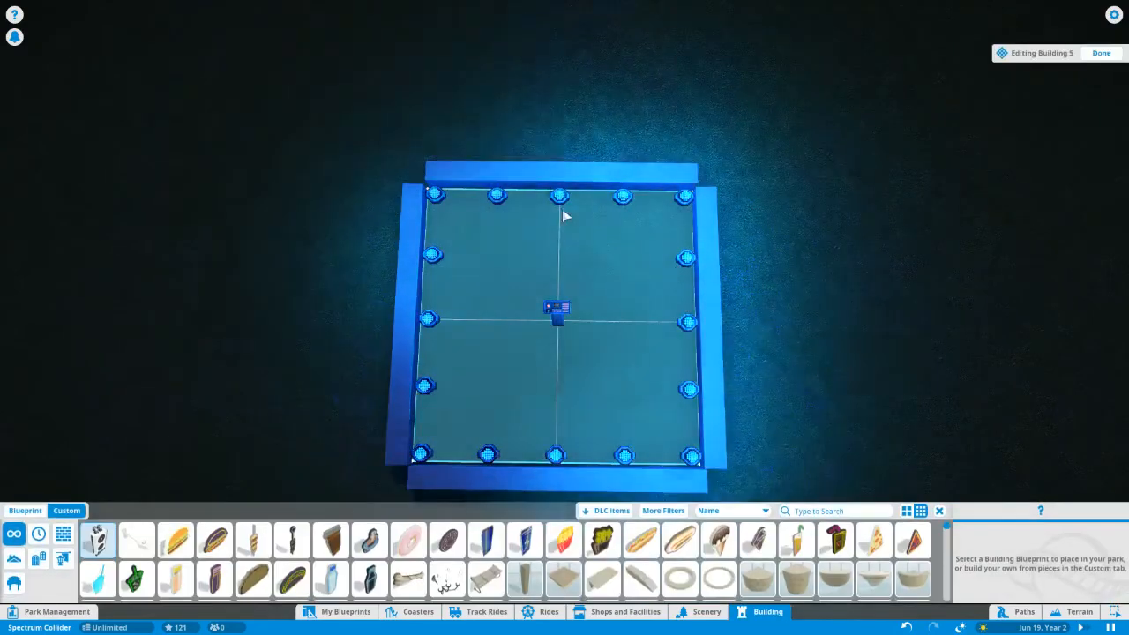
click(490, 196)
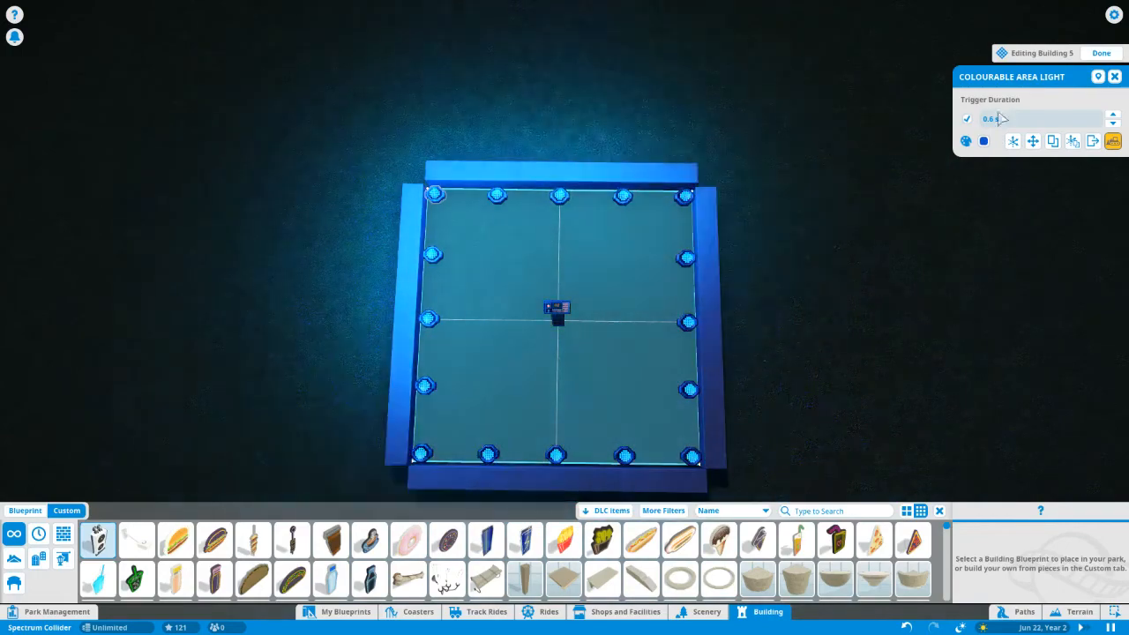
Set the Display Sequencer's Scheduler self-activation to Continuous activation and close its panel.
click(1115, 78)
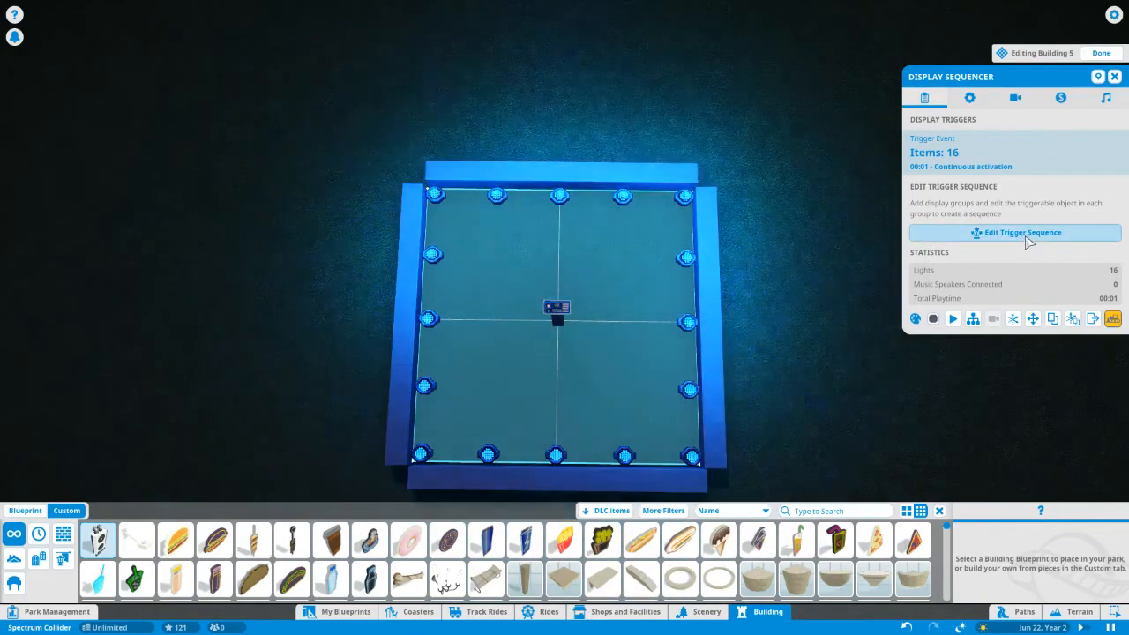
mouse_move(971, 99)
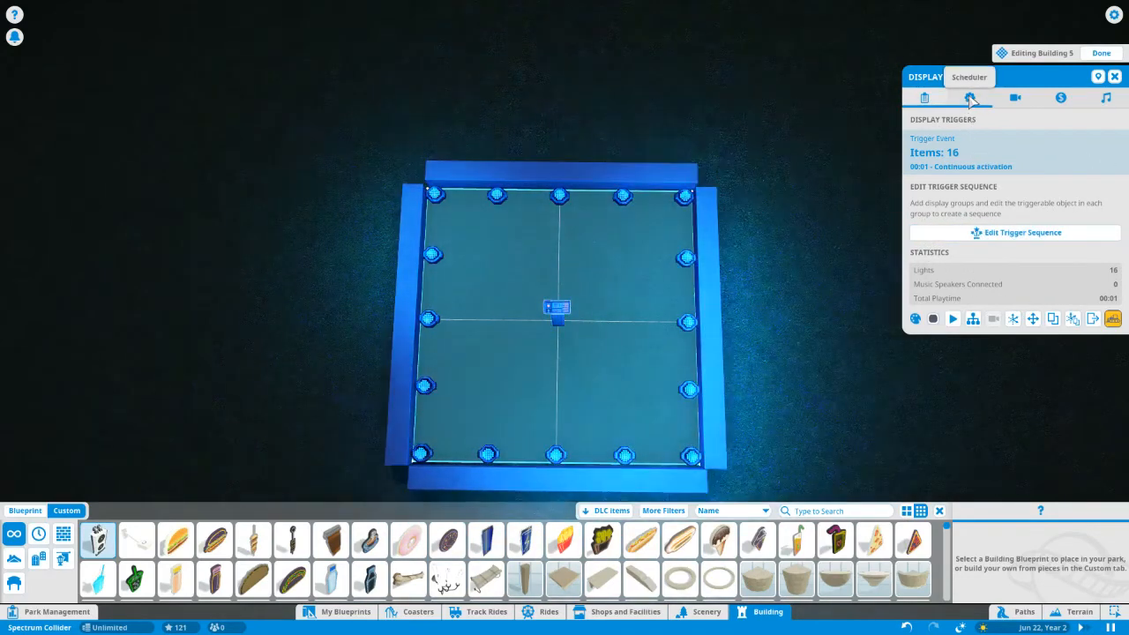
click(970, 99)
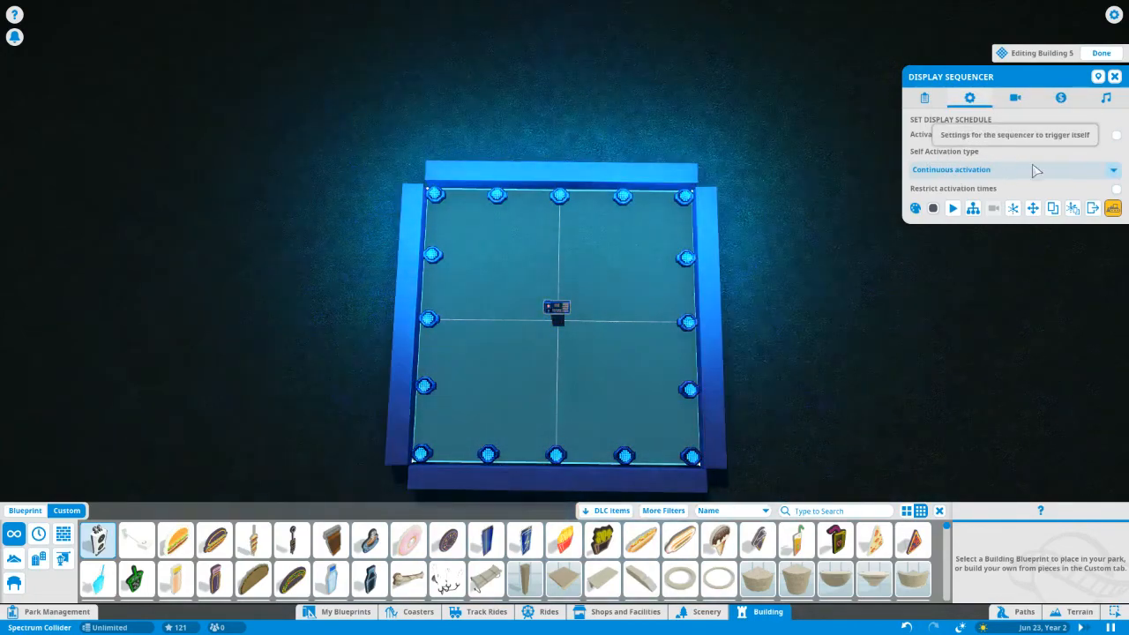
click(1015, 170)
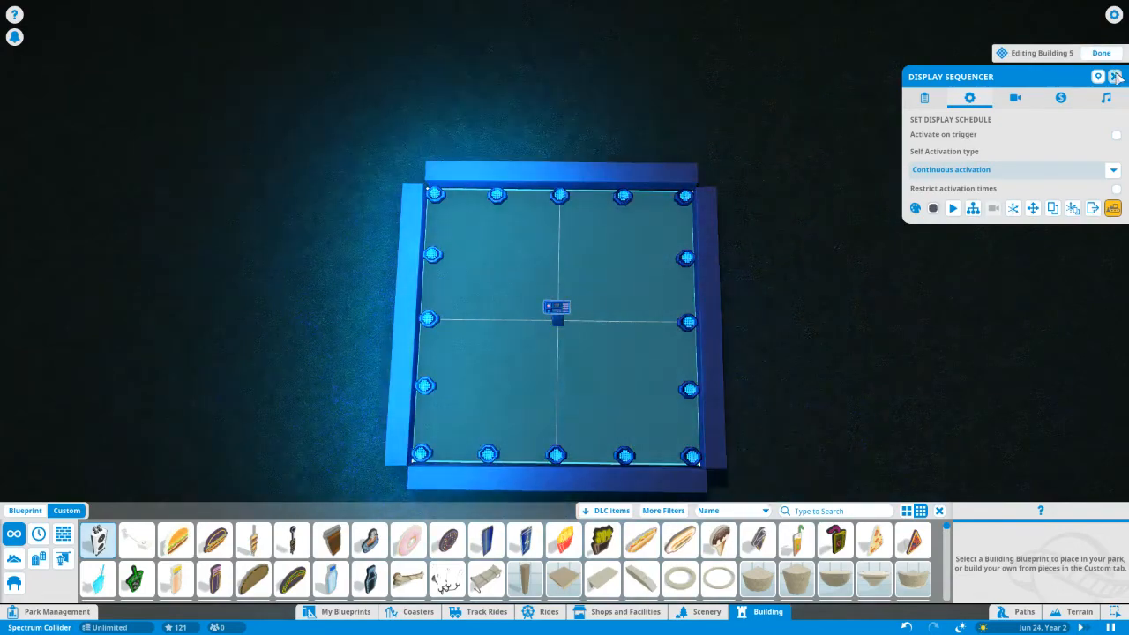
click(1117, 78)
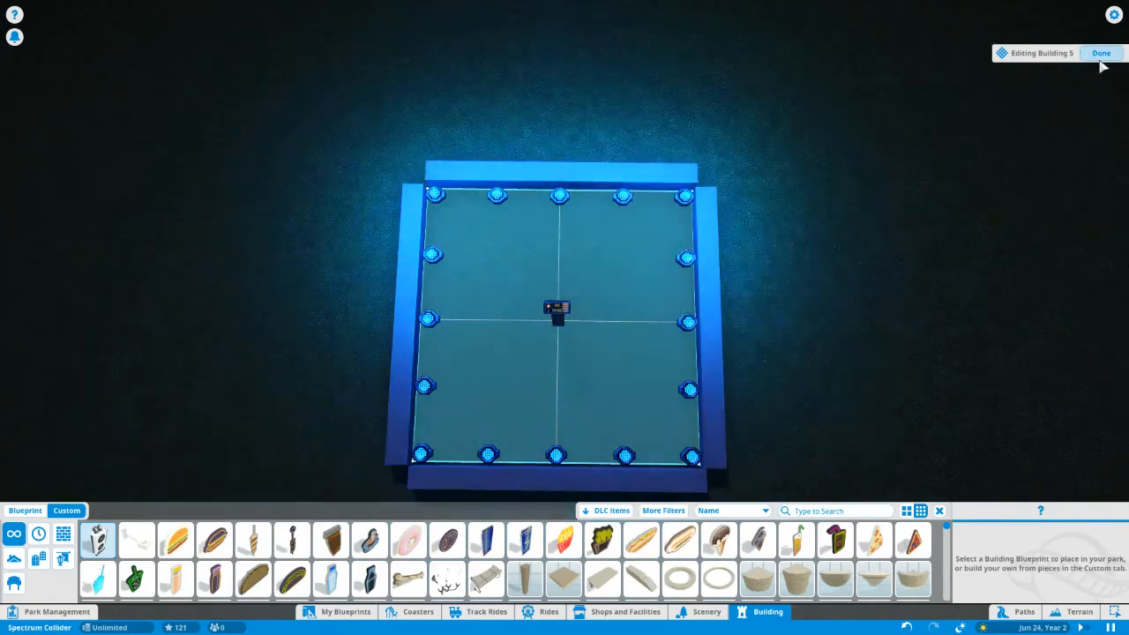
Finish editing Building 5 and close its information panel.
click(1101, 53)
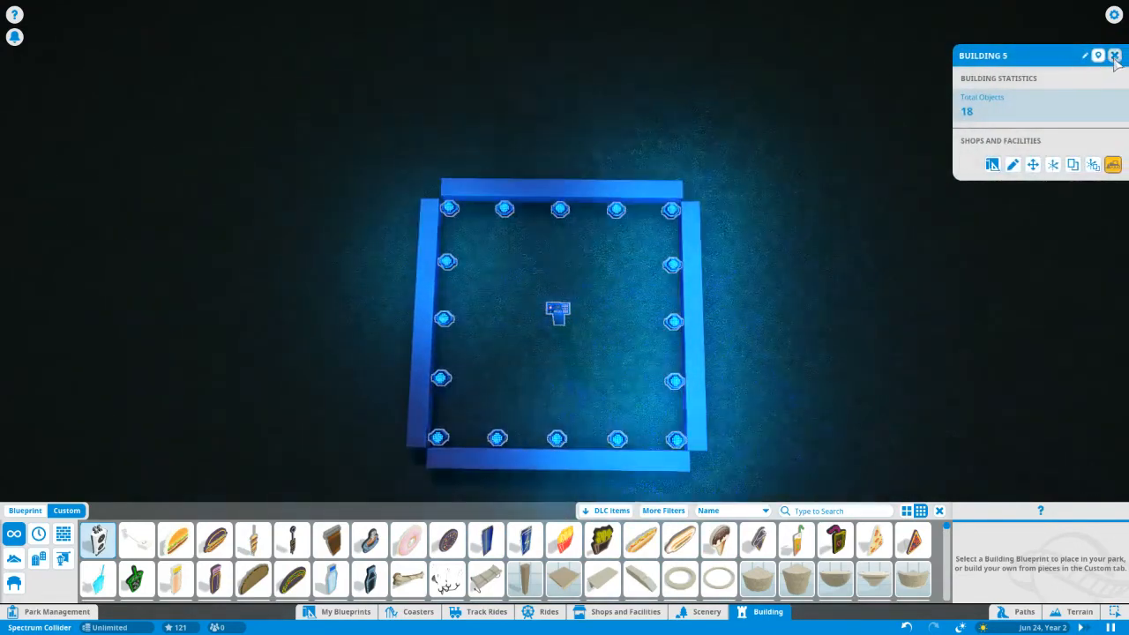
click(1116, 55)
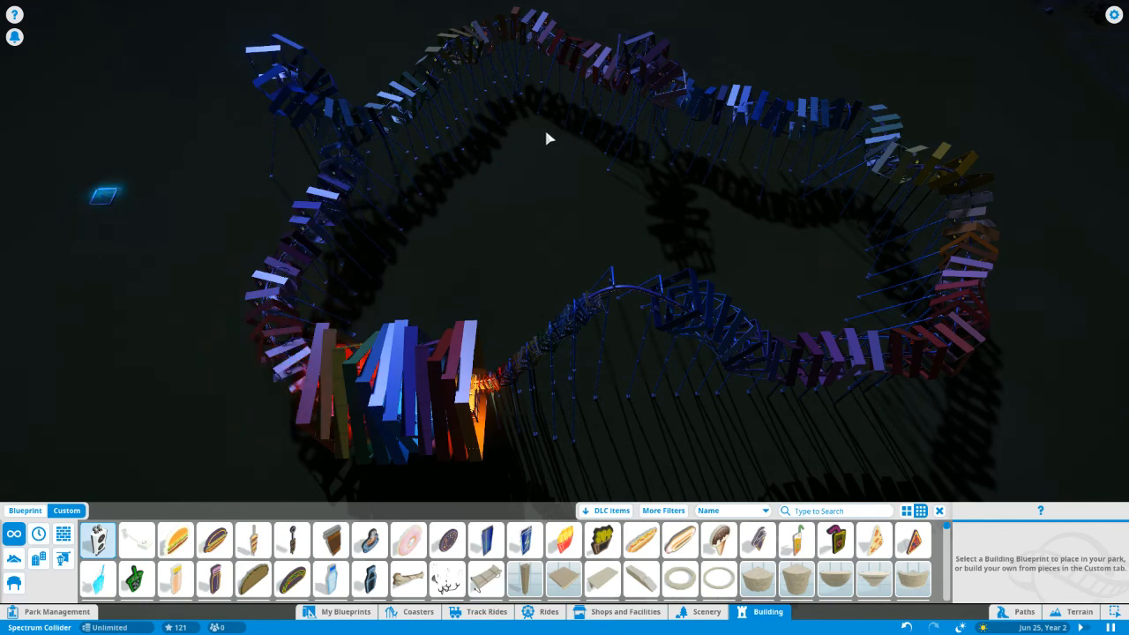
mouse_move(565, 148)
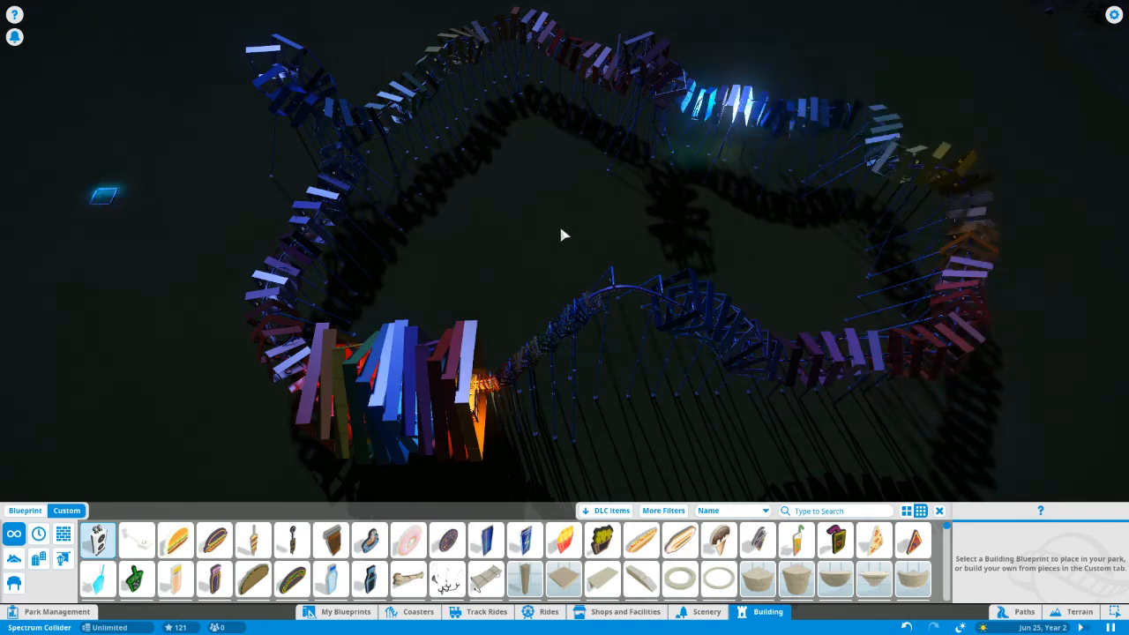
mouse_move(530, 286)
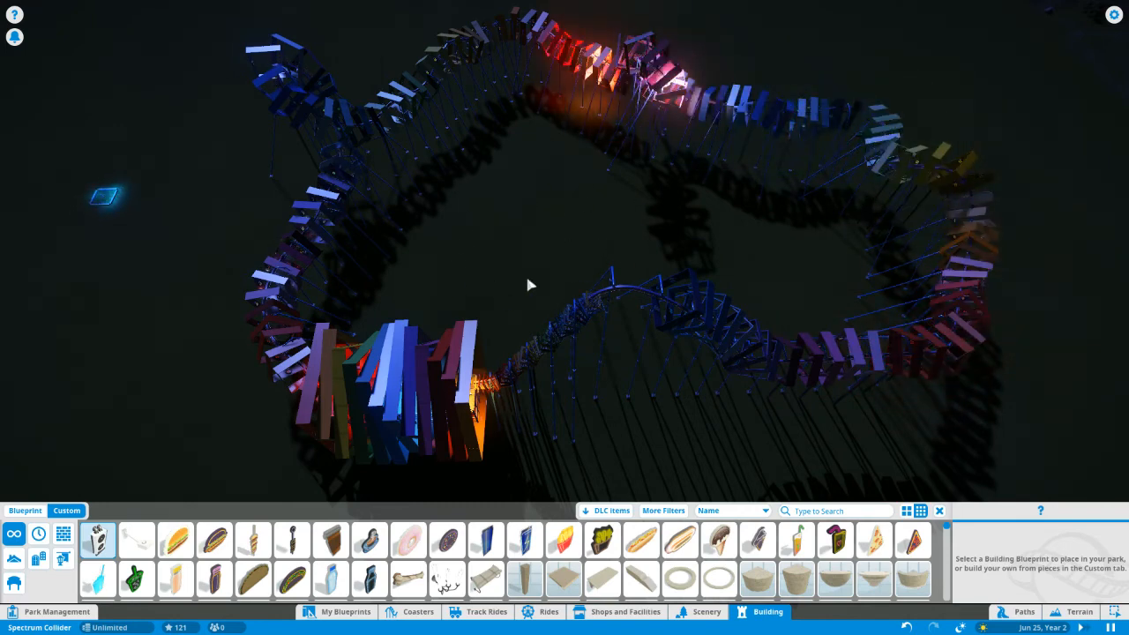